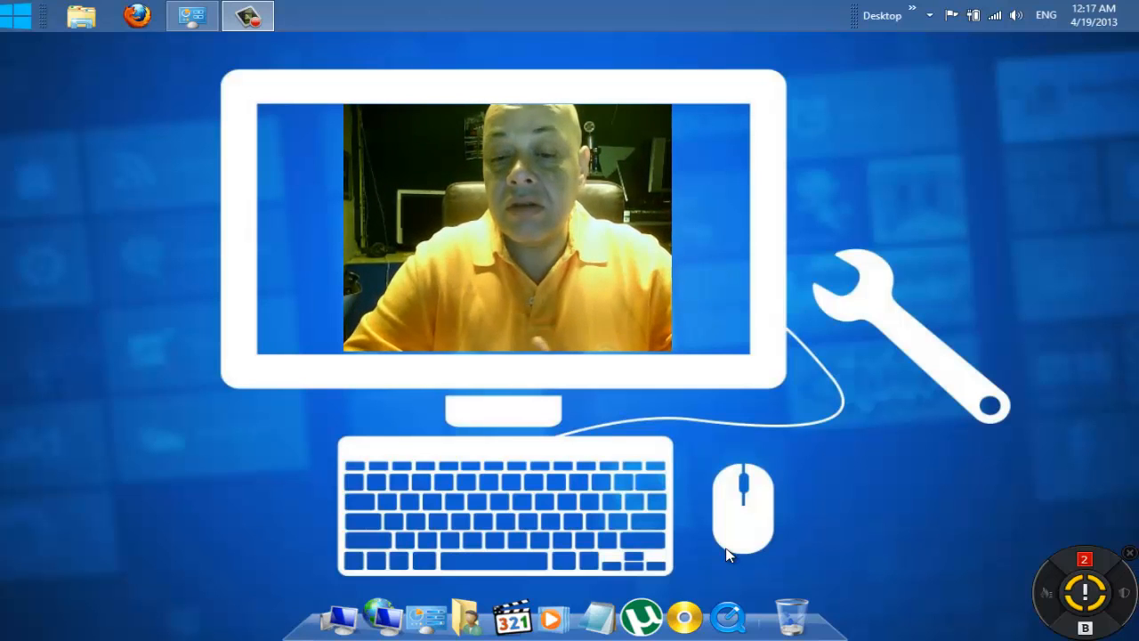
pyautogui.moveTo(229, 181)
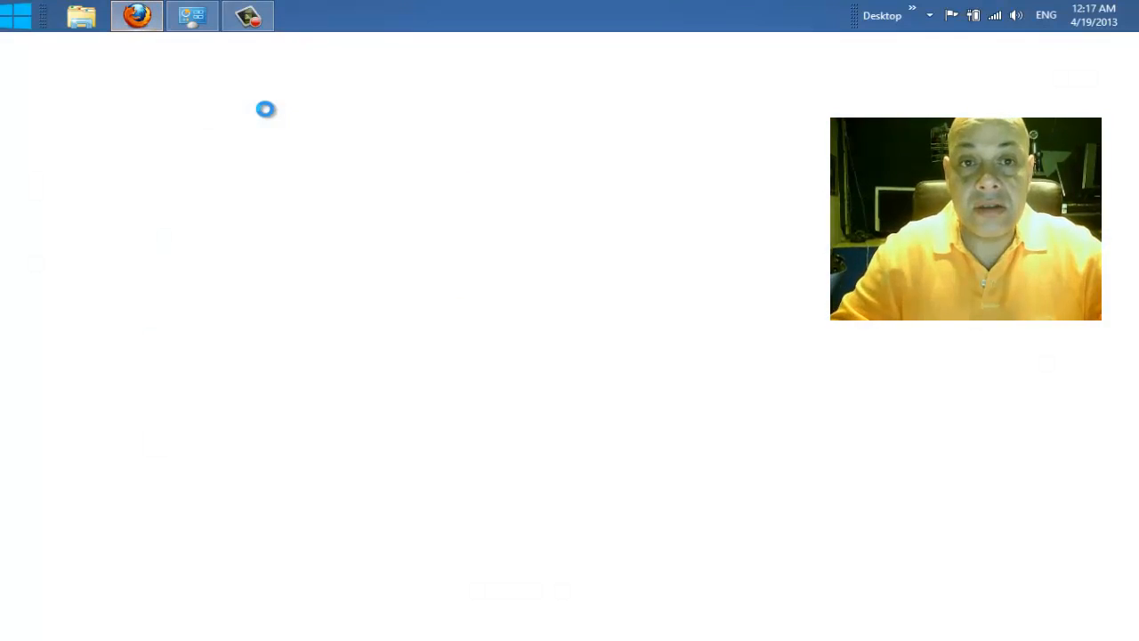
# Step: Launch Firefox from the taskbar and load the Pirate Bay home page
pyautogui.click(135, 16)
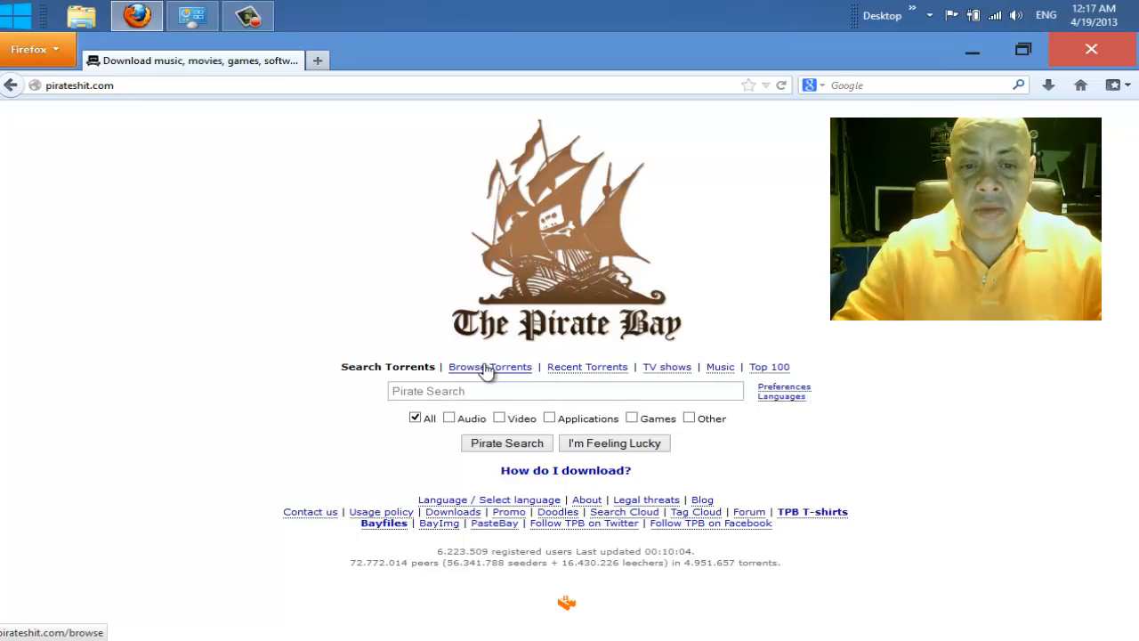
# Step: Browse Pirate Bay's torrent categories into the Movies listing
pyautogui.click(489, 366)
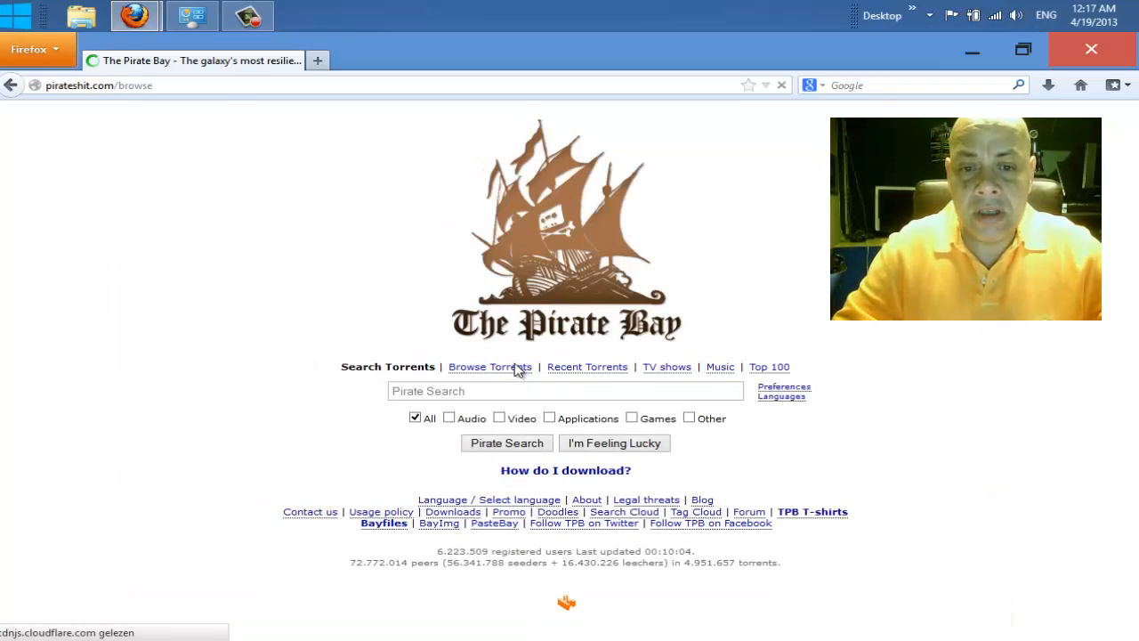
pyautogui.click(490, 366)
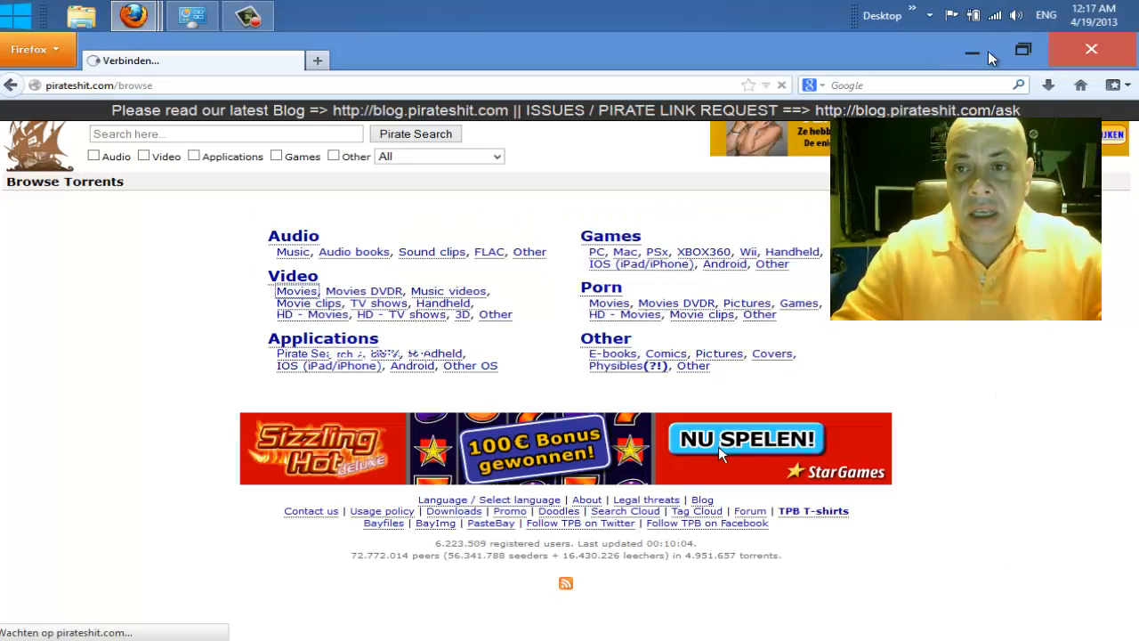
pyautogui.click(745, 438)
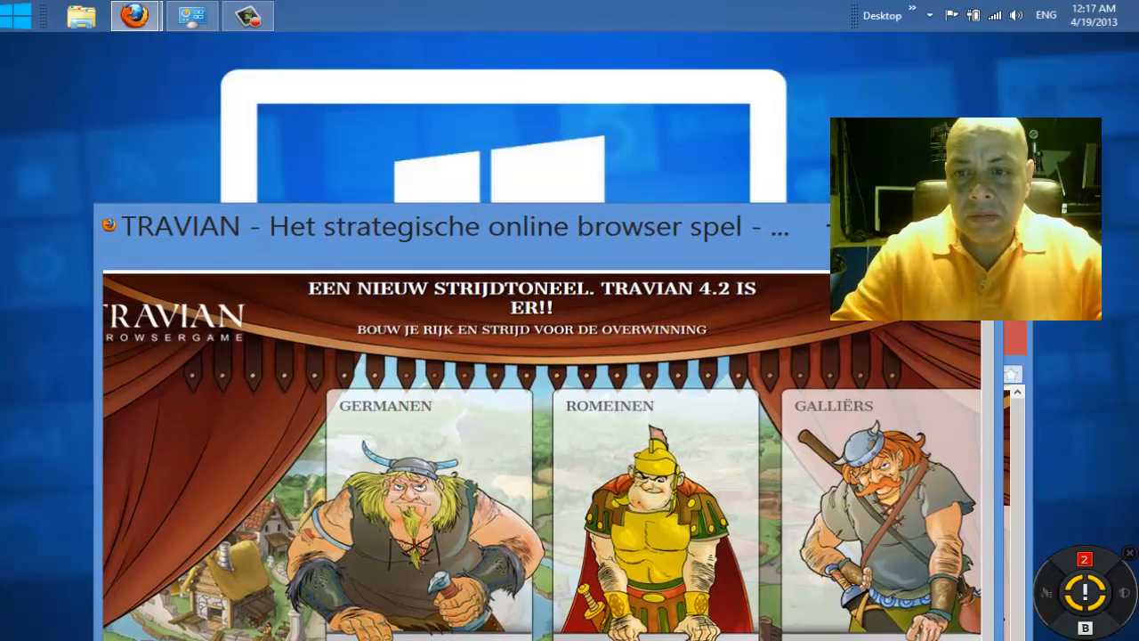
pyautogui.click(192, 16)
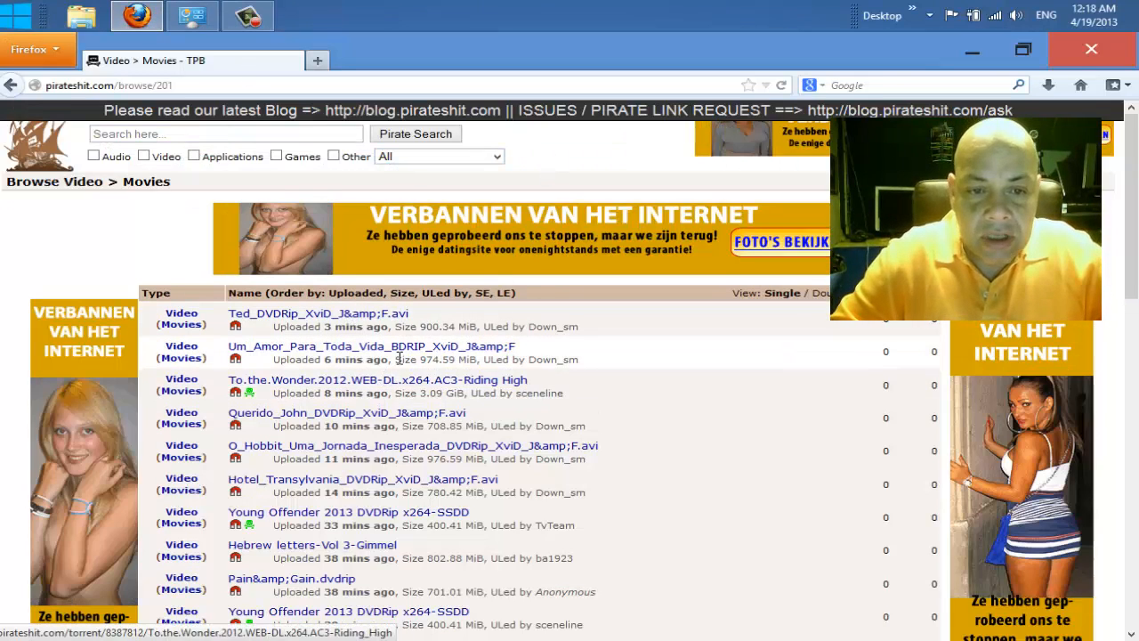
# Step: View the 'To the Wonder 2012' torrent details and its download link, triggering the pop-ups
pyautogui.click(377, 381)
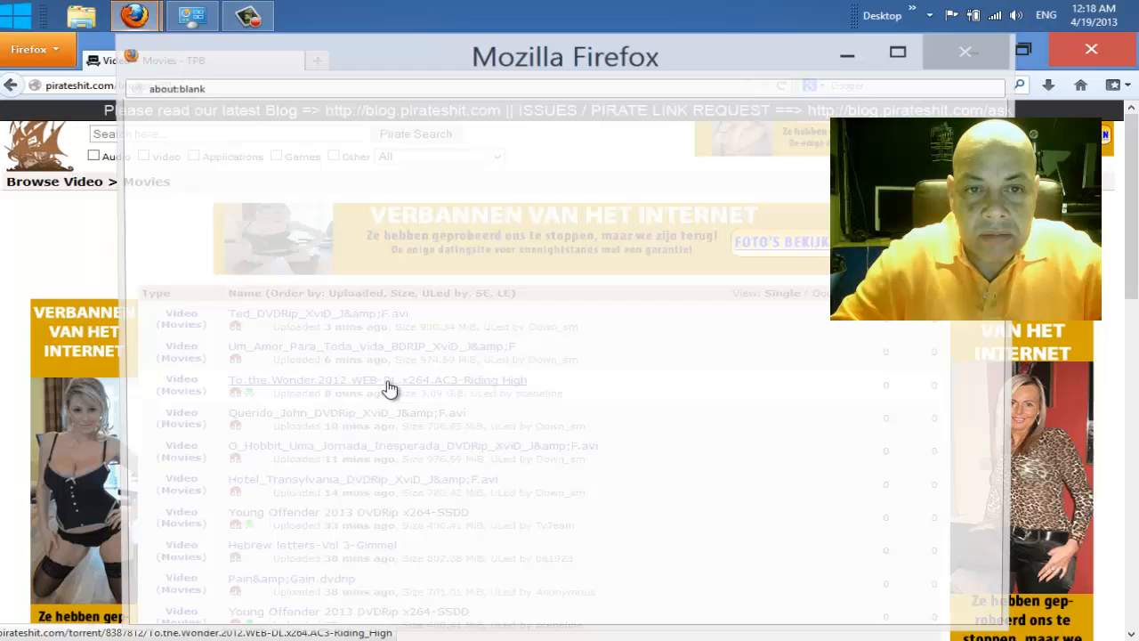
pyautogui.click(377, 380)
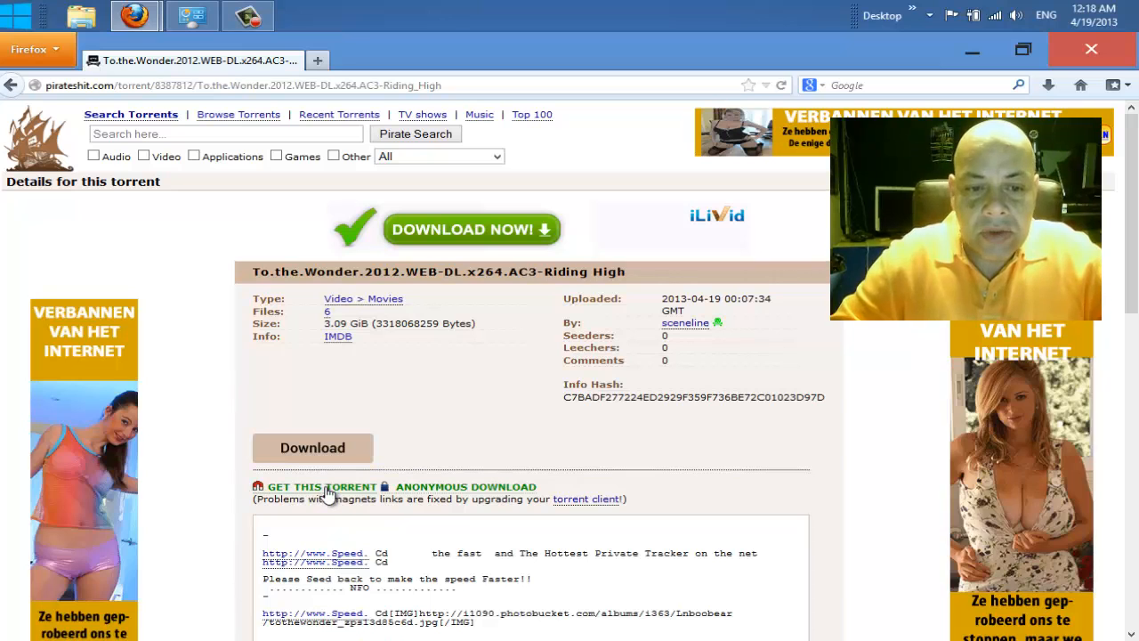
pyautogui.click(321, 485)
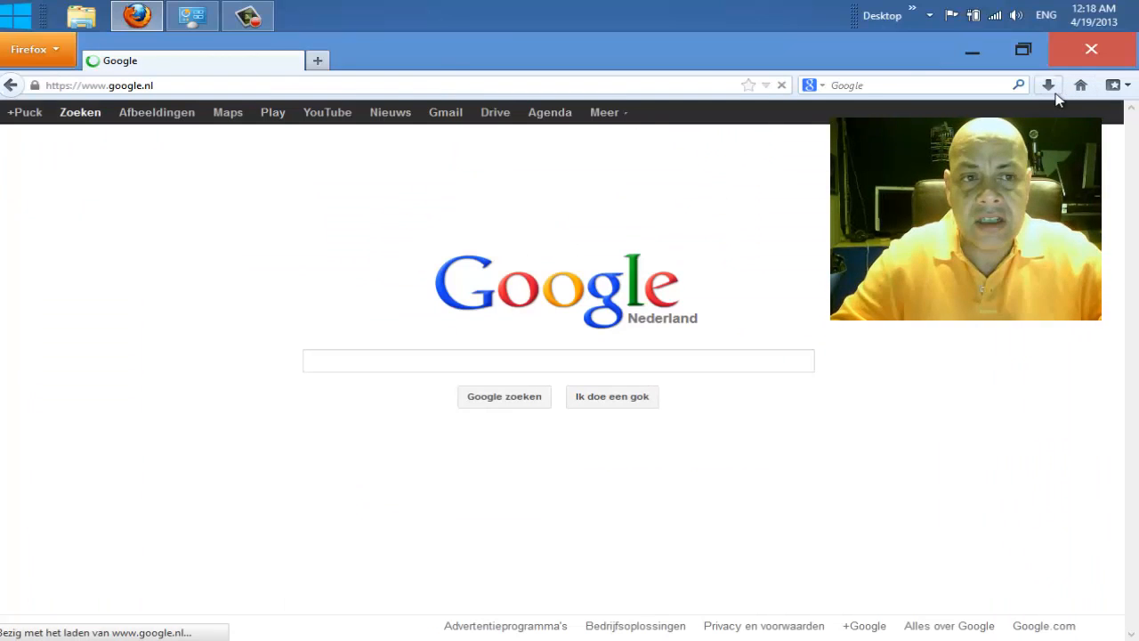
# Step: From Google Nieuws, read the Omroep Brabant article on the Spoordonk barn fire
pyautogui.click(557, 360)
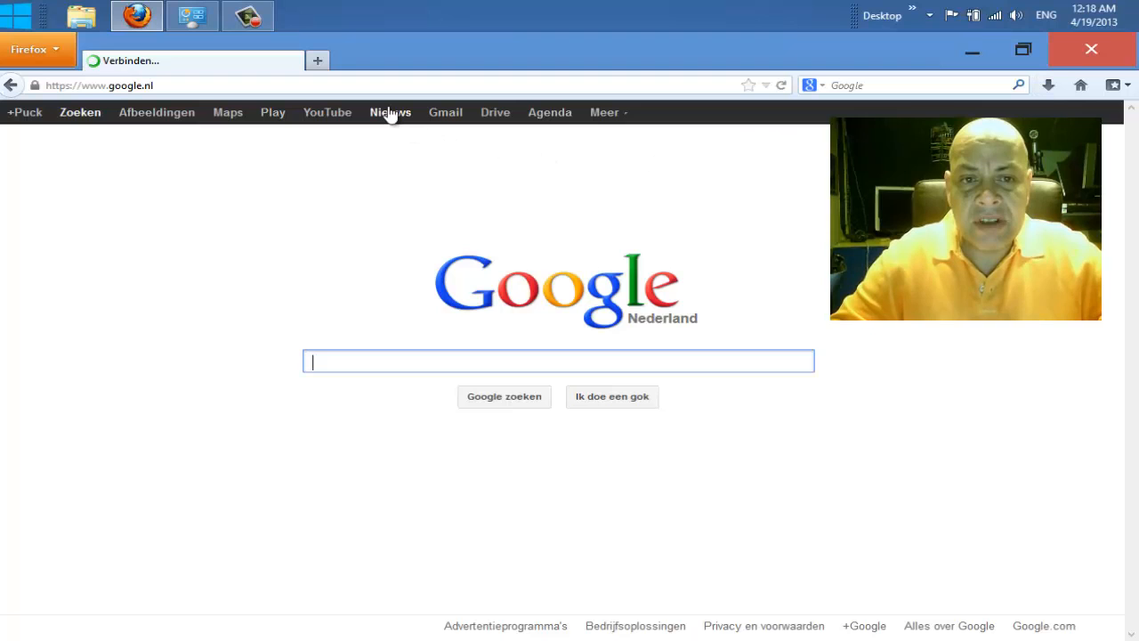
pyautogui.click(390, 113)
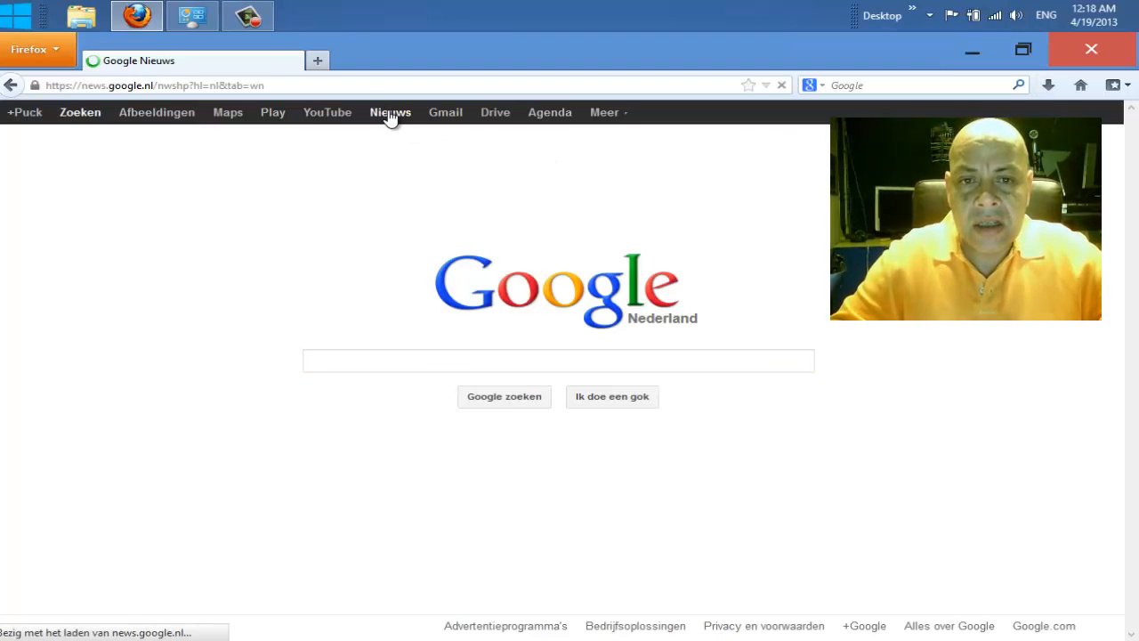
pyautogui.click(389, 112)
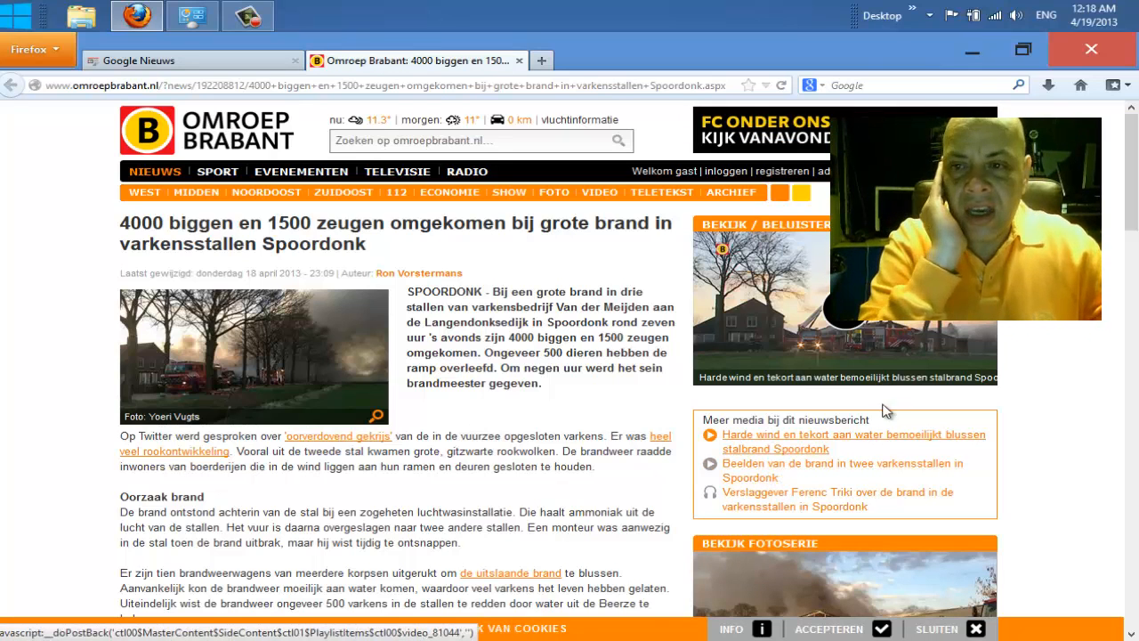
pyautogui.scroll(-3)
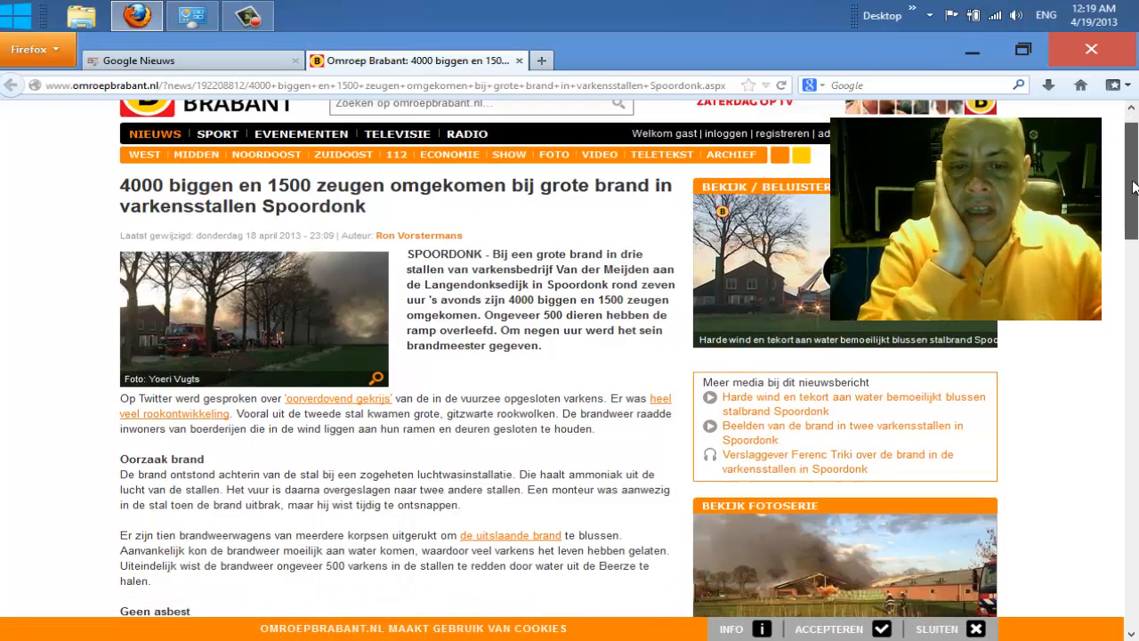
pyautogui.scroll(-3)
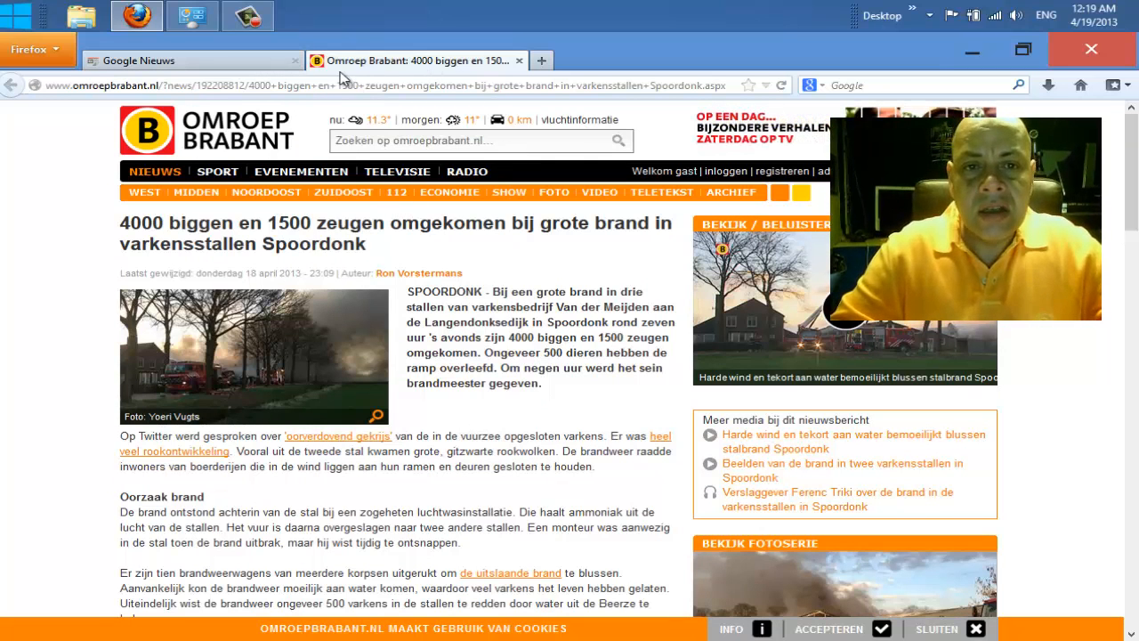
# Step: Reach the Adblock Plus page on addons.mozilla.org from a pop-up stopper search
pyautogui.click(192, 61)
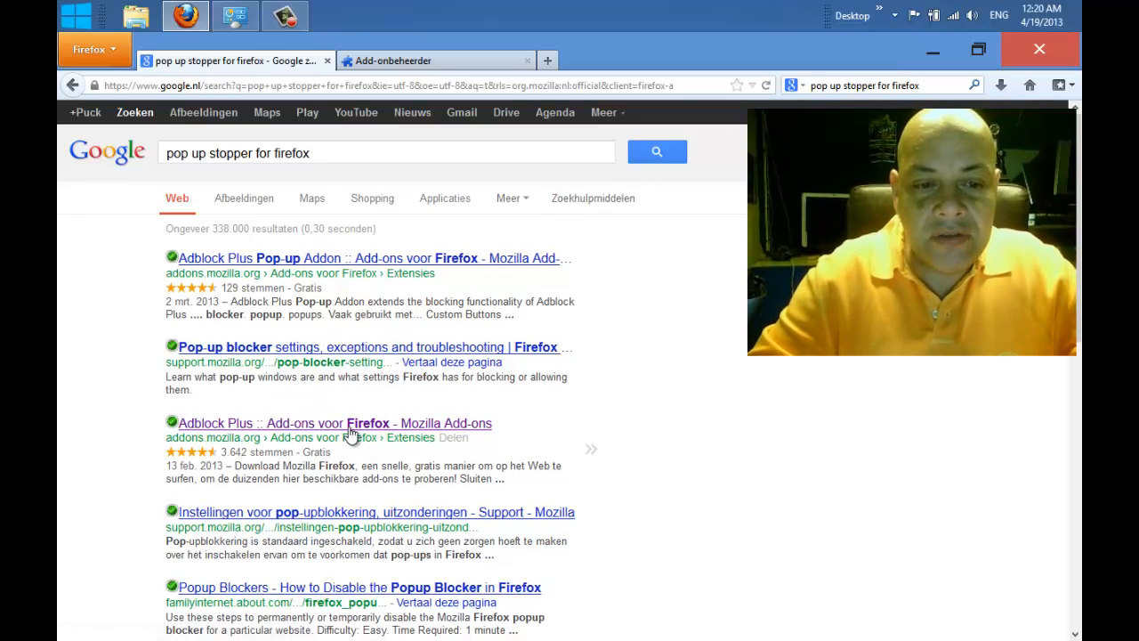
pyautogui.click(335, 424)
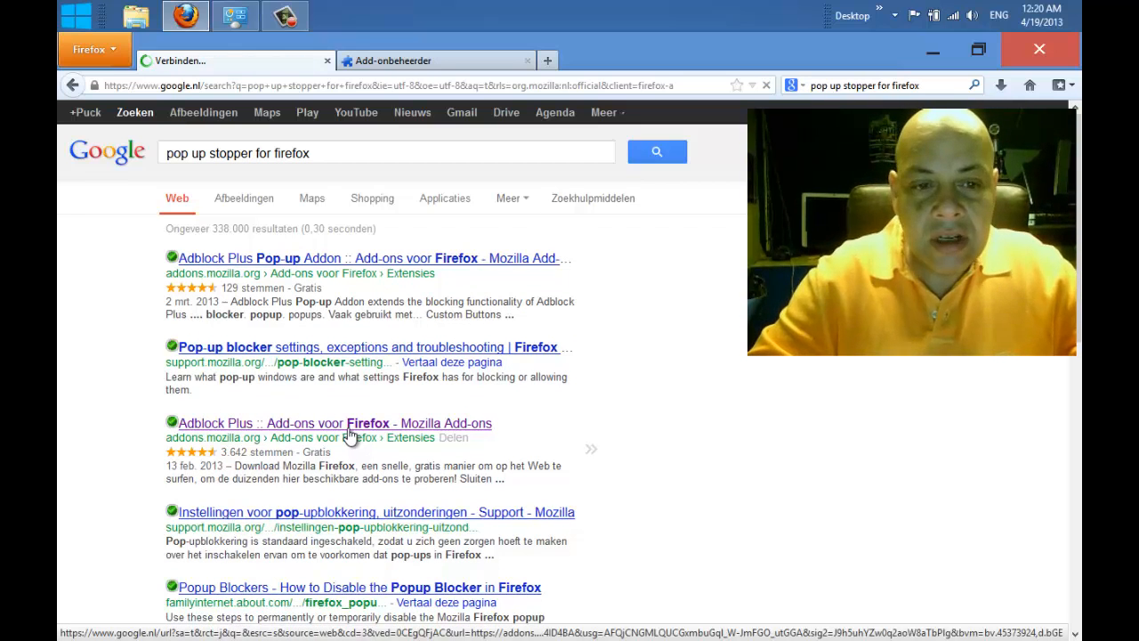
pyautogui.click(332, 424)
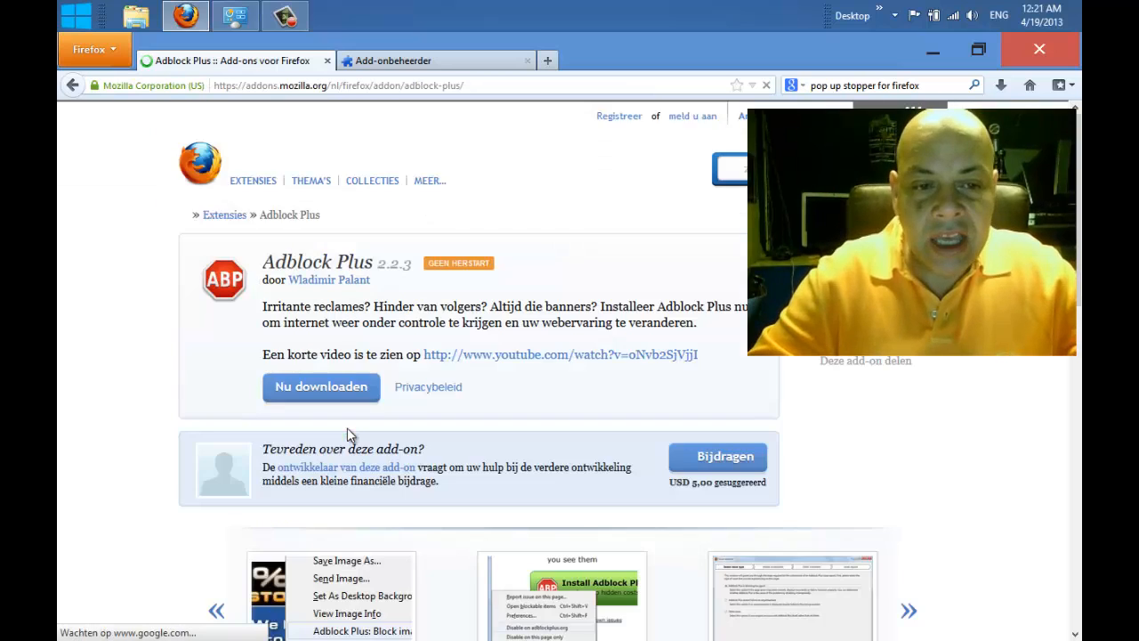
pyautogui.click(310, 180)
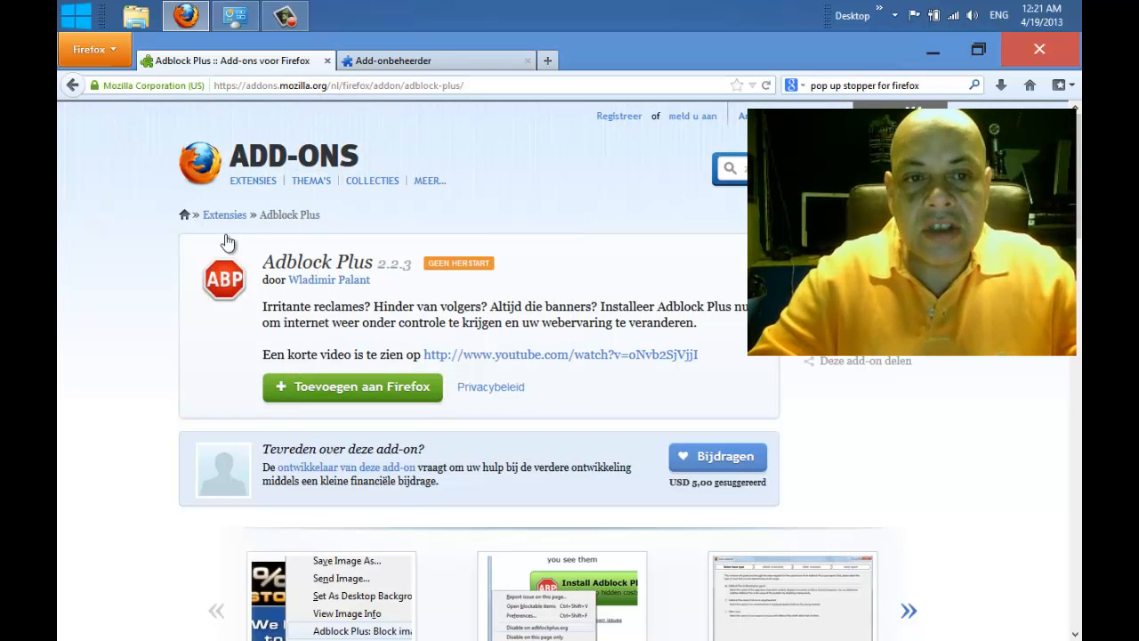
pyautogui.moveTo(352, 386)
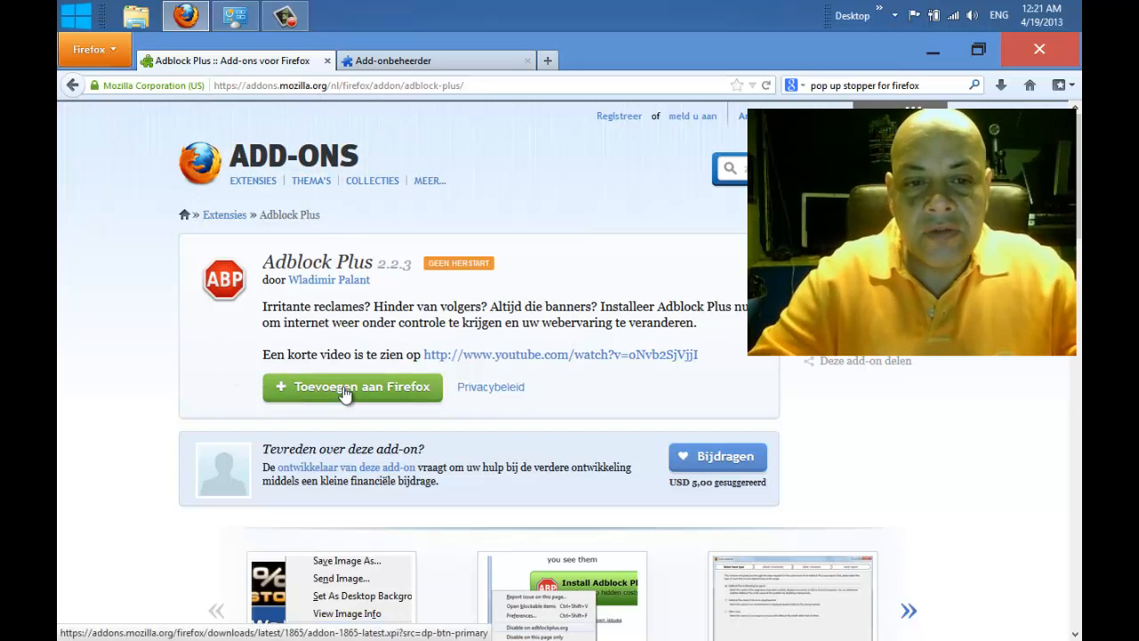
# Step: Add Adblock Plus 2.2.3 to Firefox and confirm the installation until it reports success
pyautogui.click(352, 386)
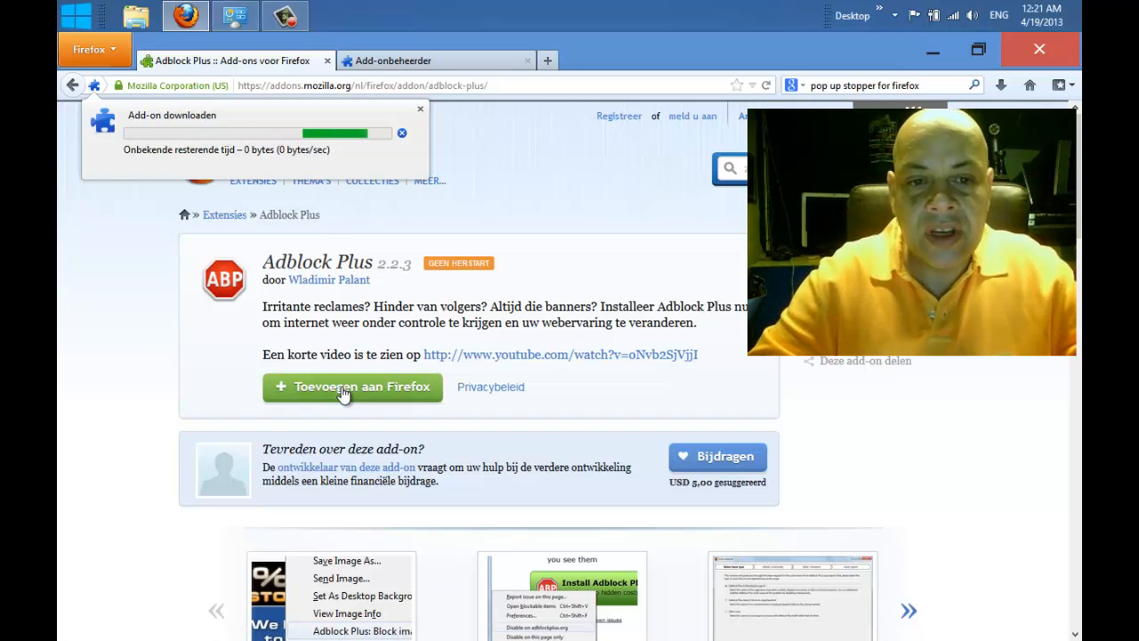
pyautogui.click(352, 386)
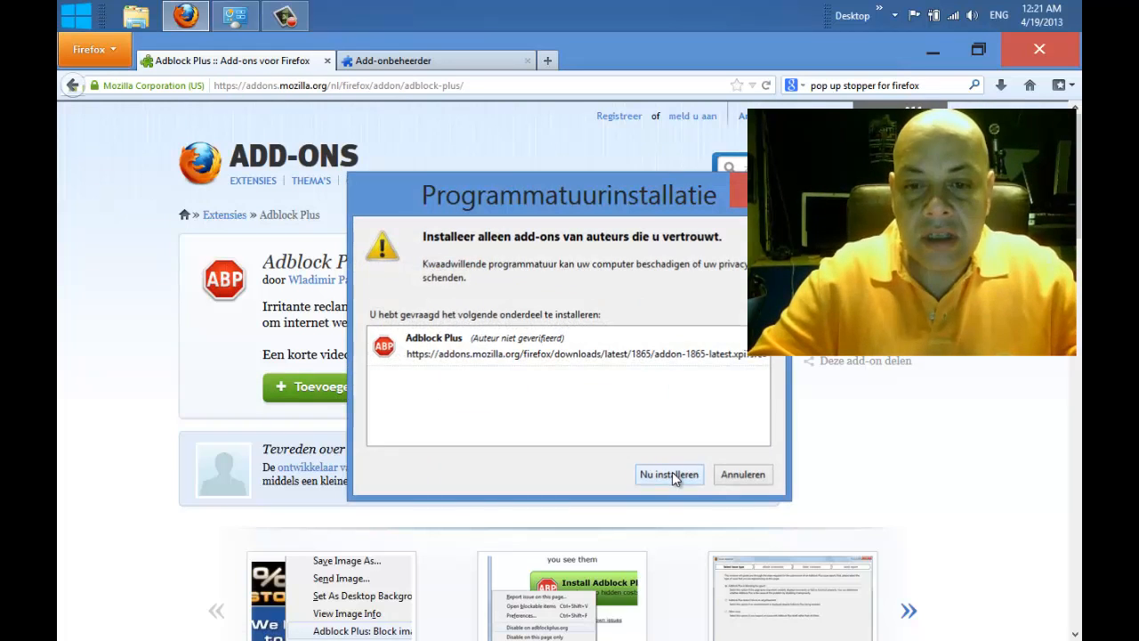
pyautogui.click(669, 473)
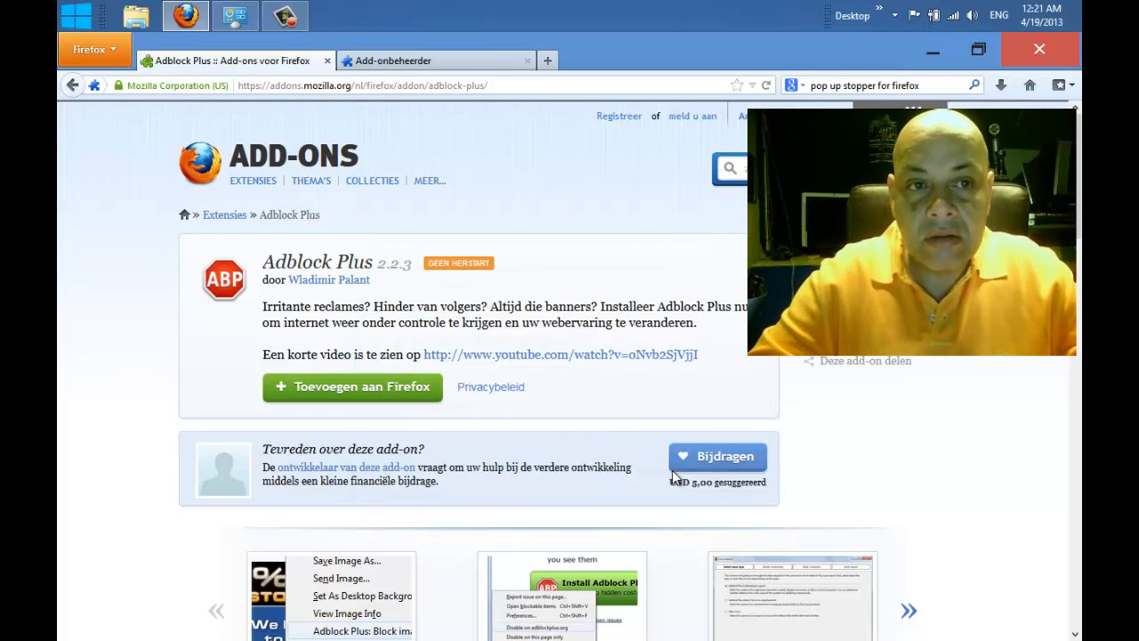
pyautogui.click(352, 386)
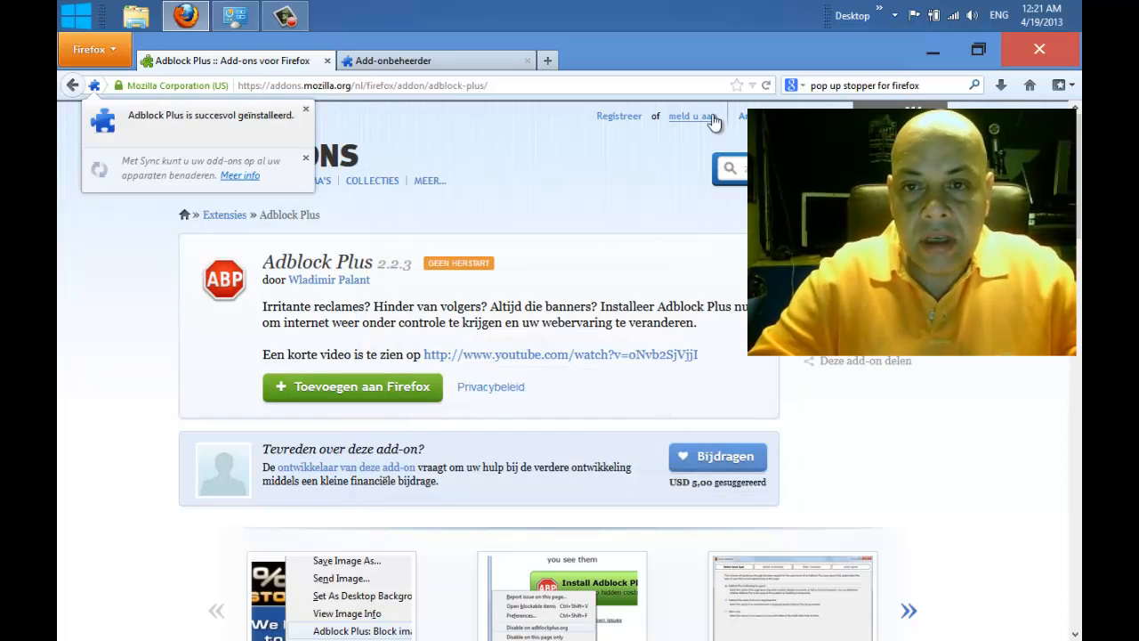
# Step: Revisit The Pirate Bay from history and reach the Oxford ATPL CBT General Navigation torrent details
pyautogui.click(356, 85)
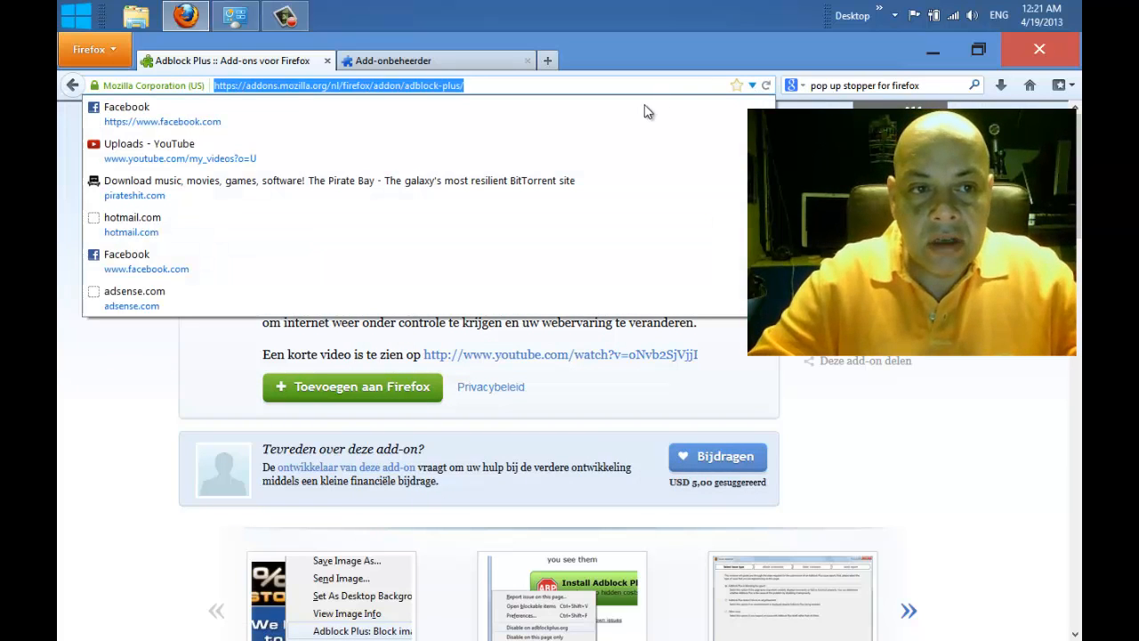
pyautogui.click(133, 194)
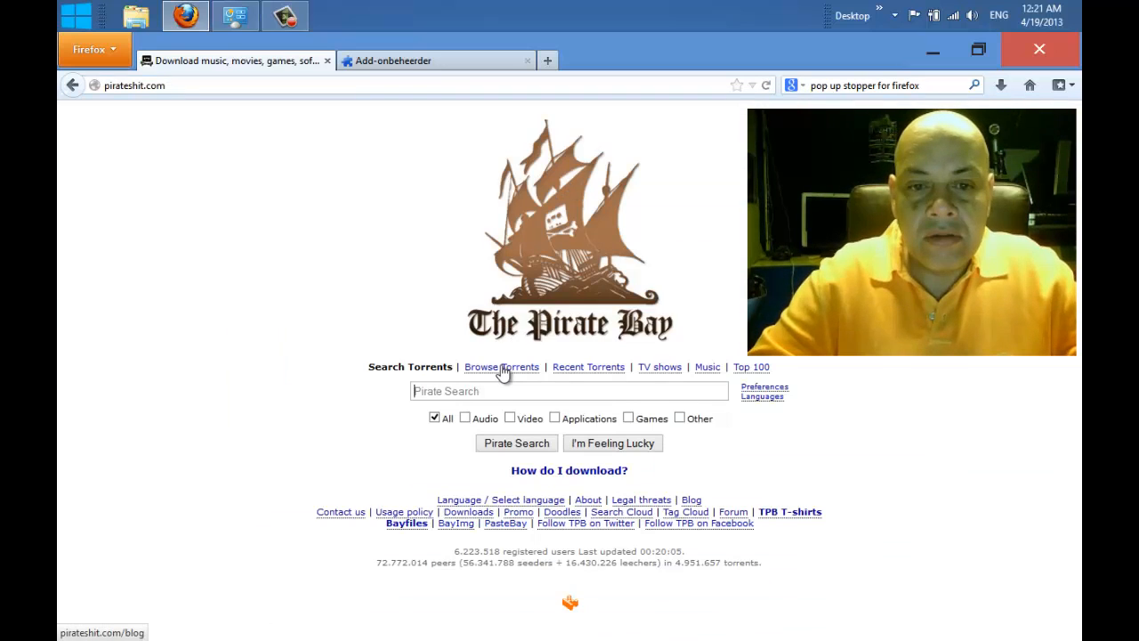
pyautogui.click(501, 366)
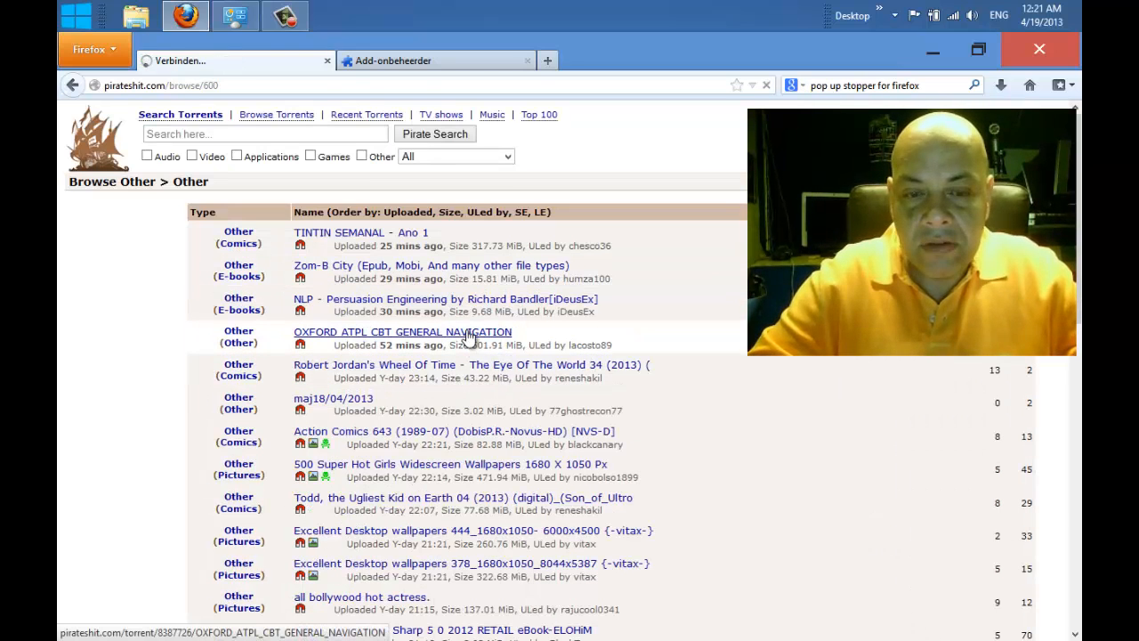
pyautogui.click(402, 331)
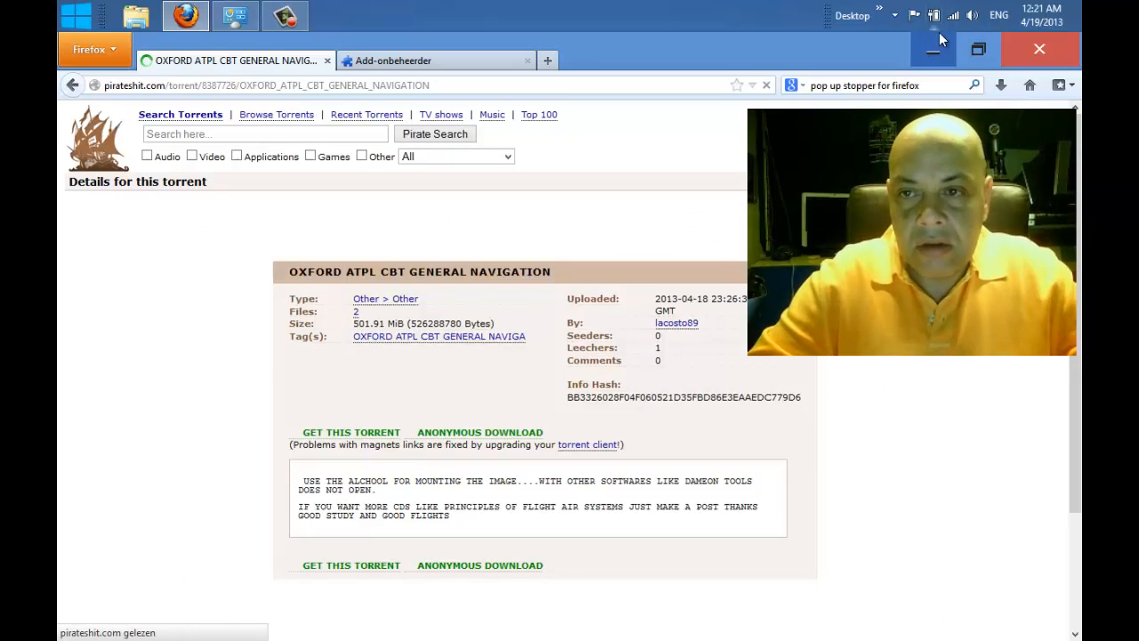
# Step: Minimize and restore the browser to confirm no hidden pop-up windows appeared
pyautogui.click(932, 50)
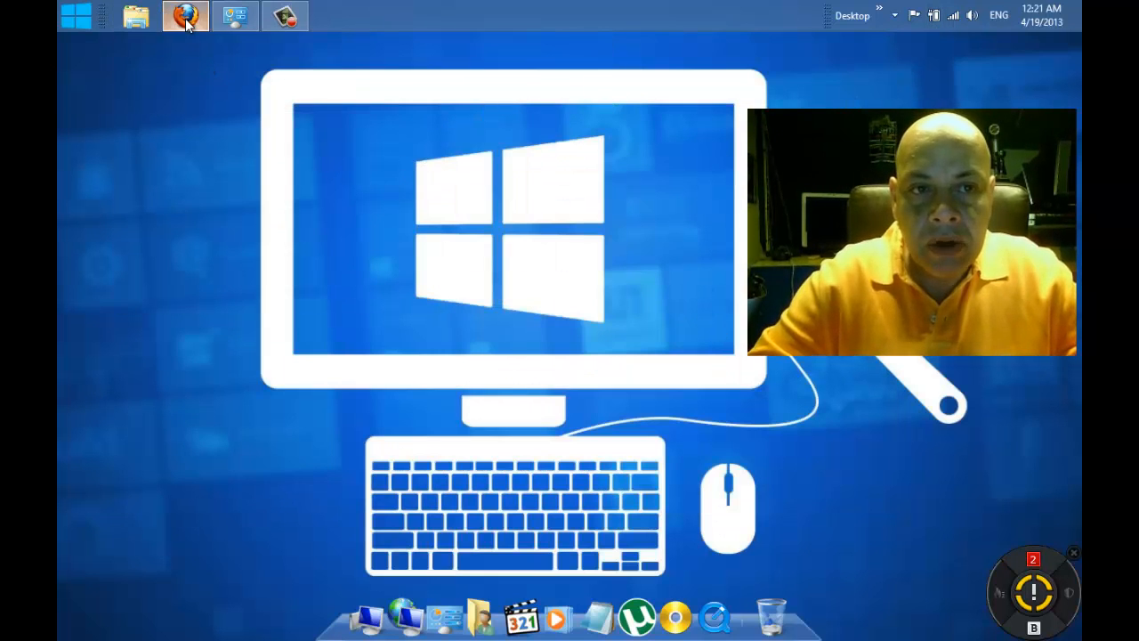
pyautogui.click(185, 16)
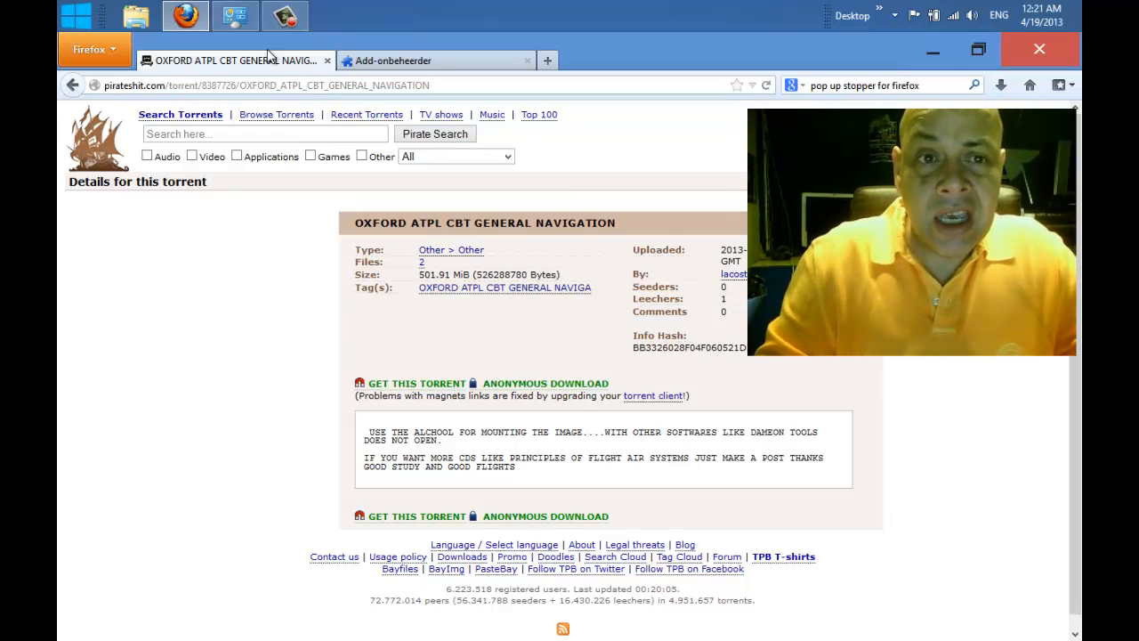
# Step: Show the installed extensions list in the Add-ons manager, with Adblock Plus 2.2.3 present
pyautogui.click(89, 49)
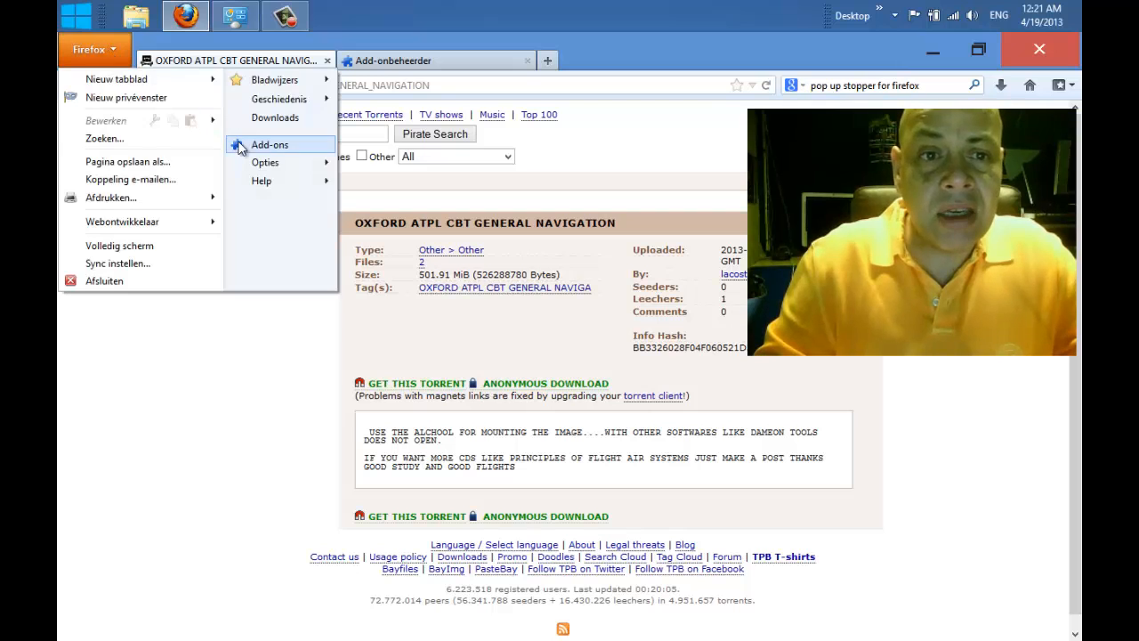
pyautogui.click(269, 144)
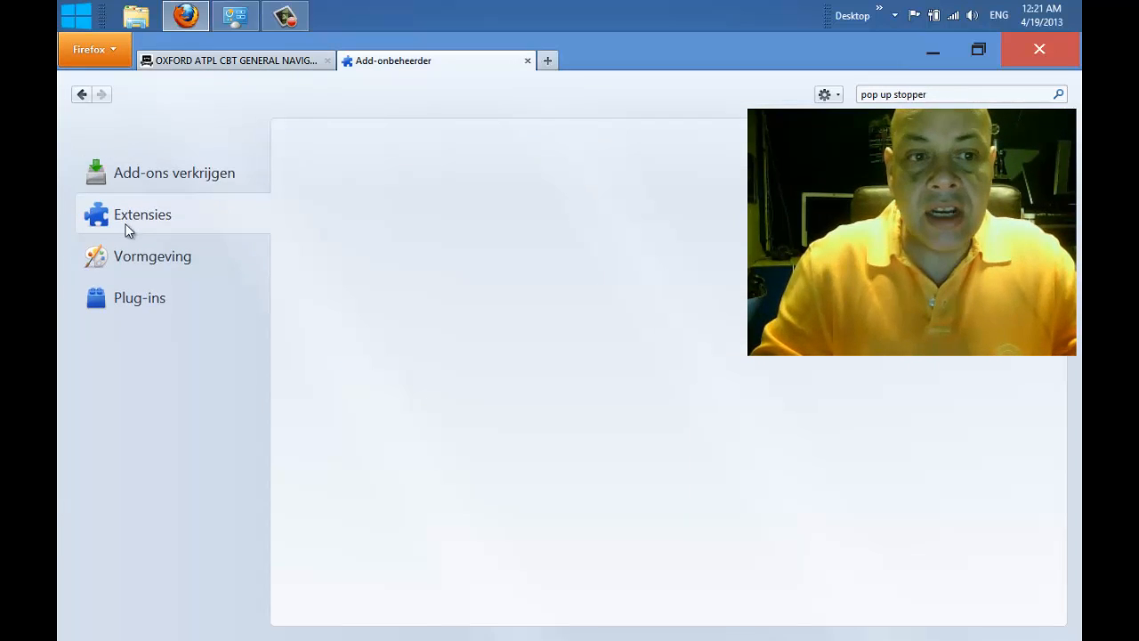
pyautogui.click(142, 214)
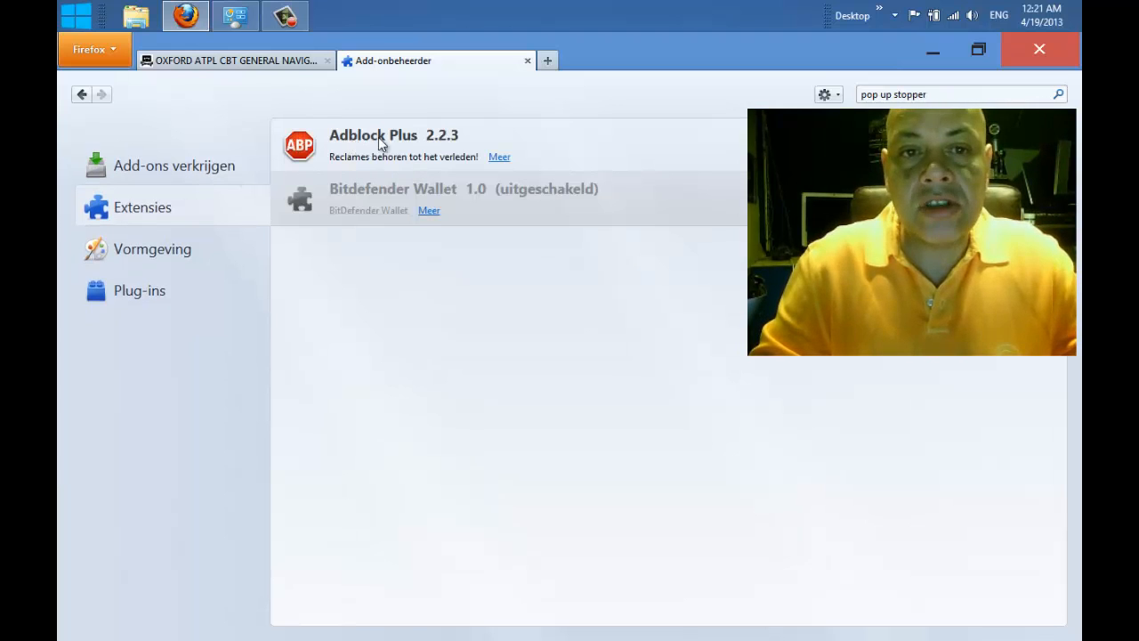
pyautogui.moveTo(438, 151)
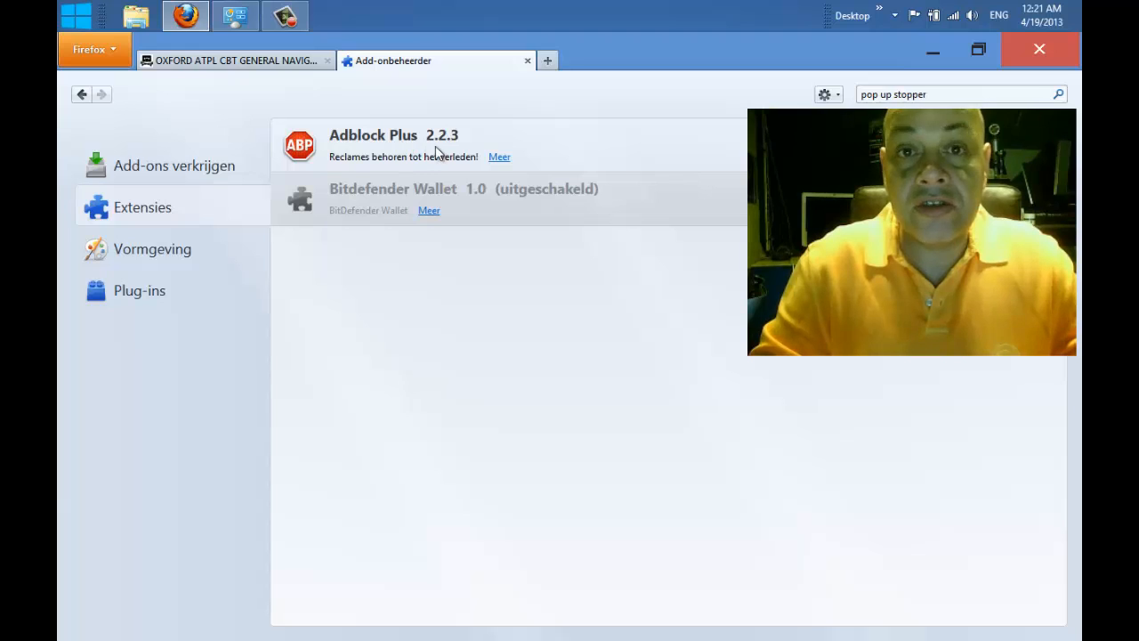